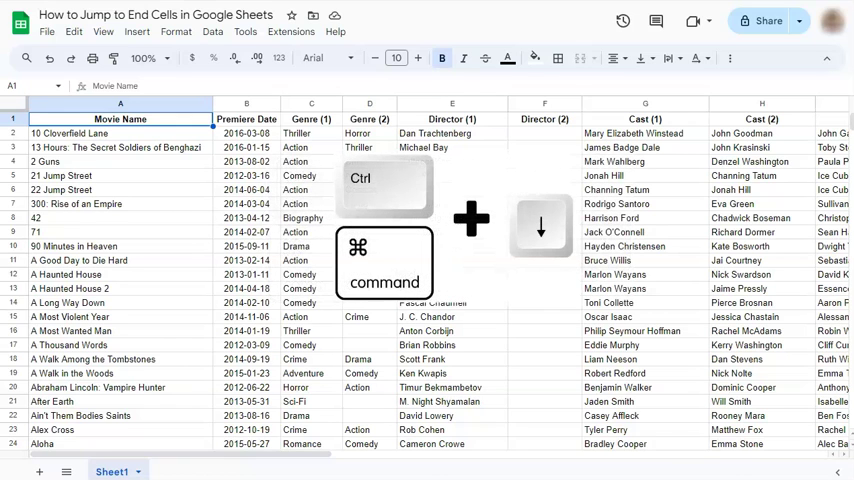
Step: Jump from A1 to the last movie title, Zoolander 2 in A509, with Ctrl+Down
key("ctrl+Down")
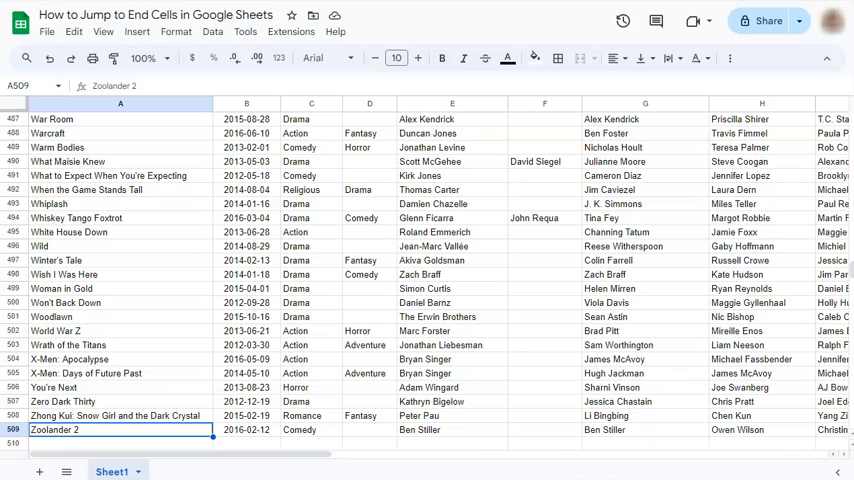
Step: Return to the top of the sheet and land on the last header, M1 Box Office Revenue ($)
key("Ctrl+Up")
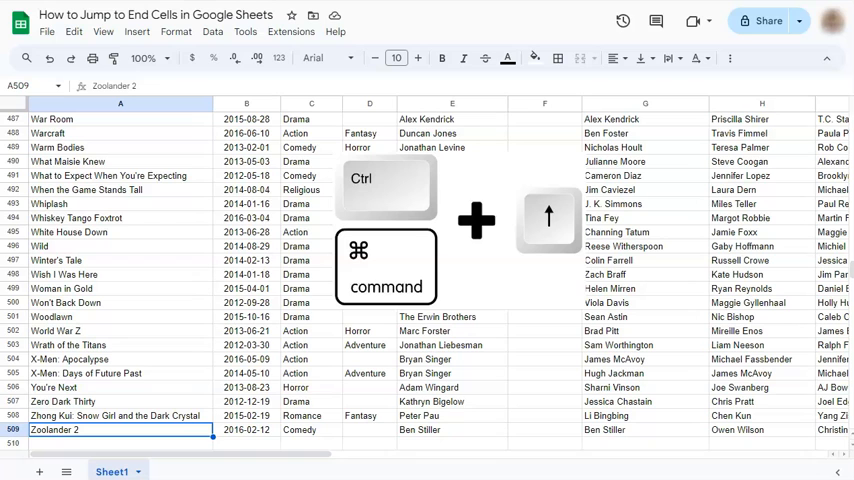
key("Ctrl+Up")
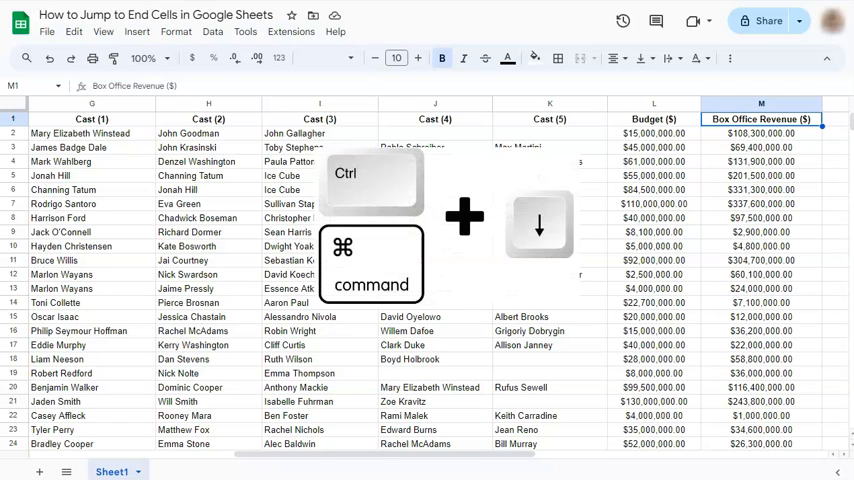
Step: Jump from M1 down to the dataset's end cell M509, showing $56,000,000.00
key("Ctrl+Down")
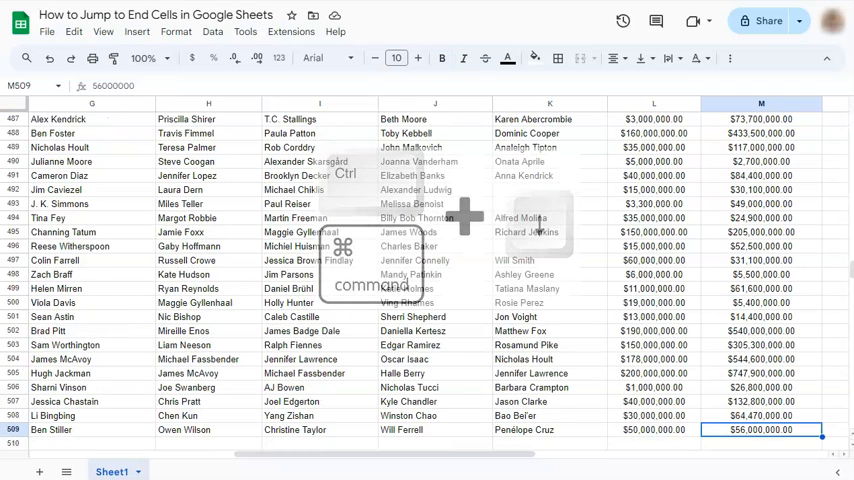